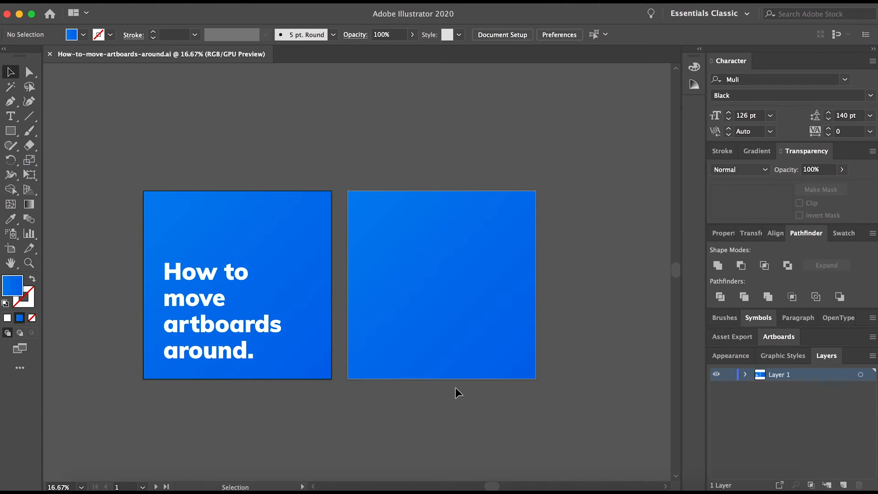
mouse_move(112, 247)
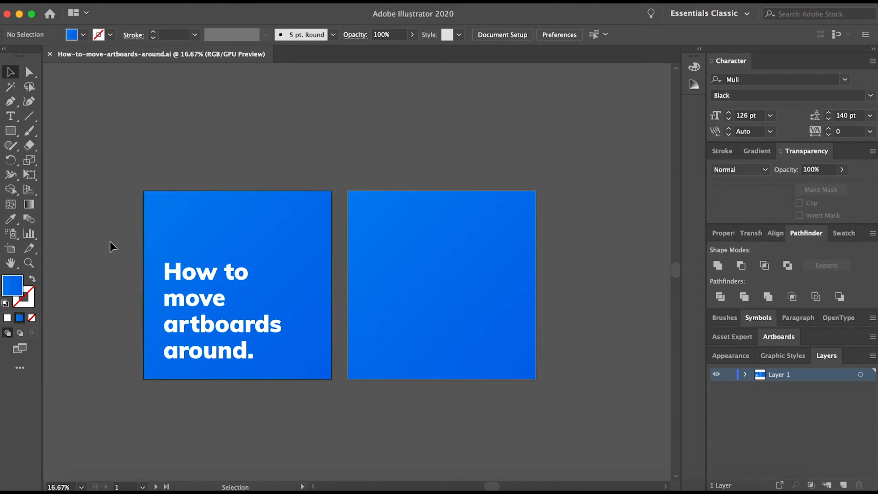
mouse_move(11, 249)
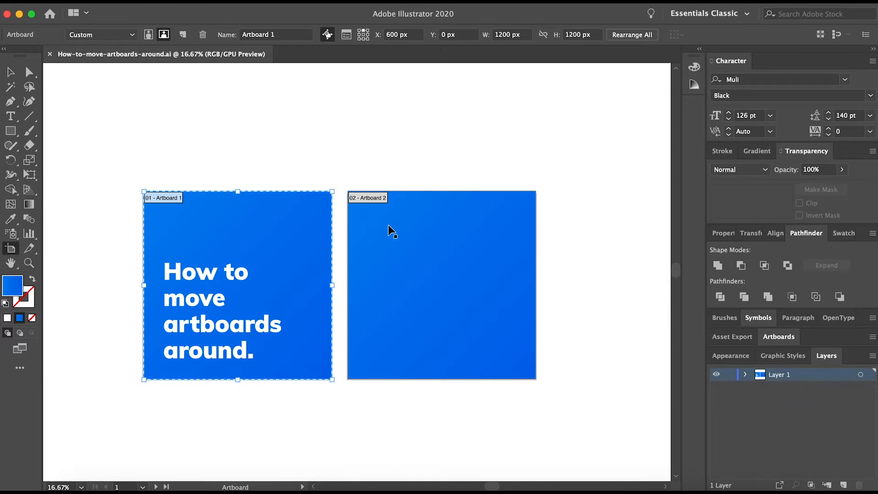
- Select the second artboard and resize it into a wider, shorter landscape shape
left_click(441, 284)
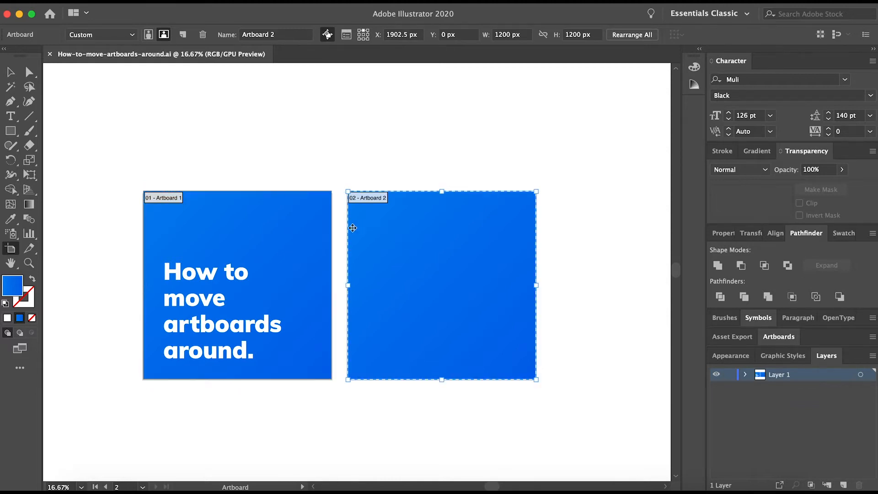
mouse_move(313, 235)
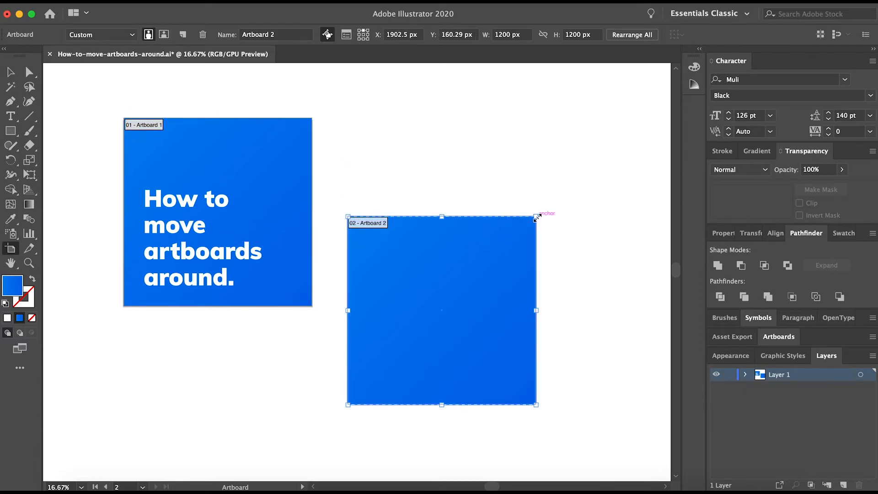
left_click_drag(536, 217, 601, 286)
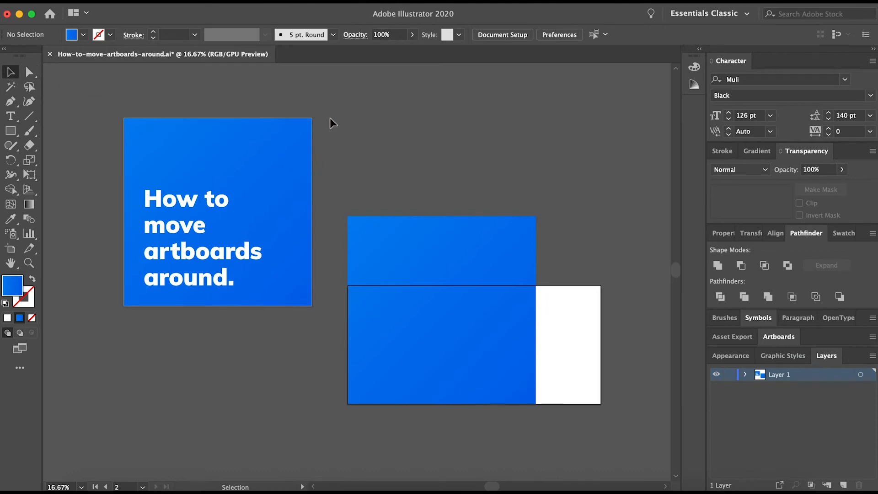
mouse_move(321, 139)
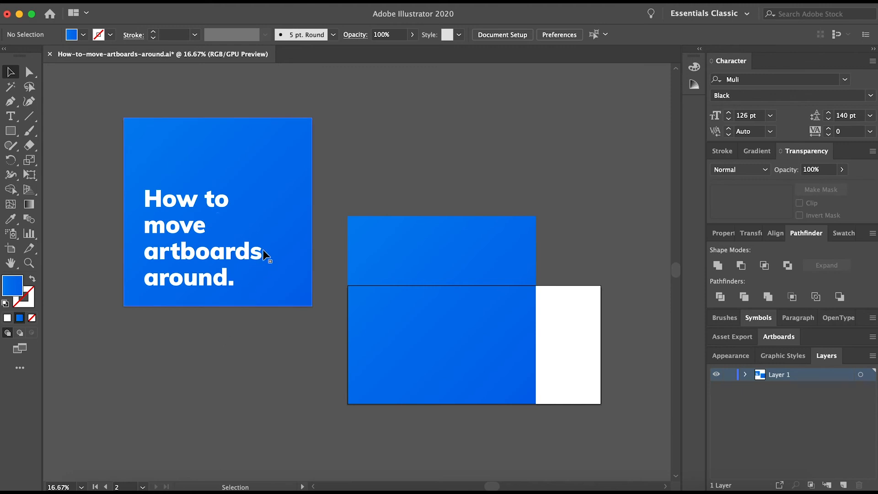
mouse_move(449, 325)
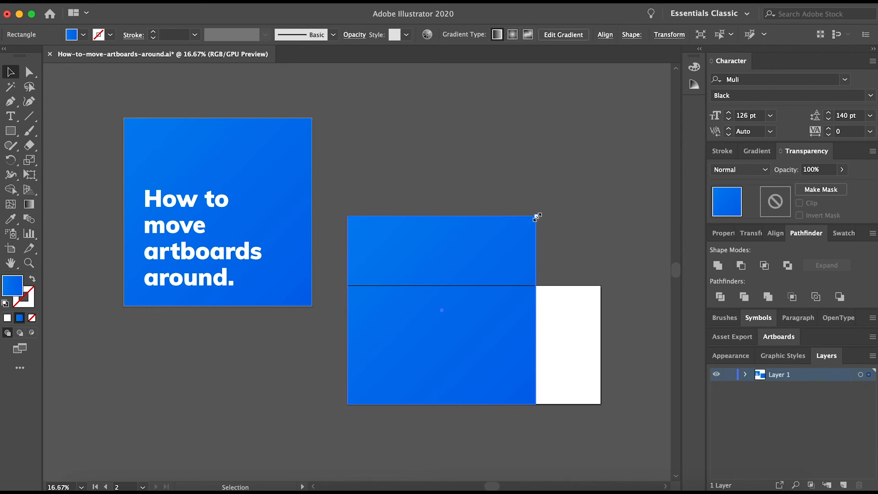
- Stretch the blue background rectangle to the artboard's corner so it fully covers it, then deselect
left_click_drag(537, 216, 602, 286)
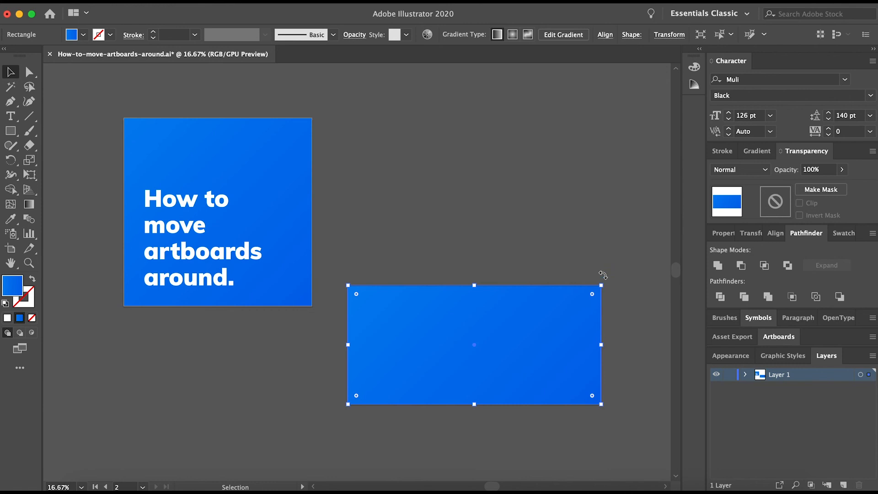
left_click(592, 251)
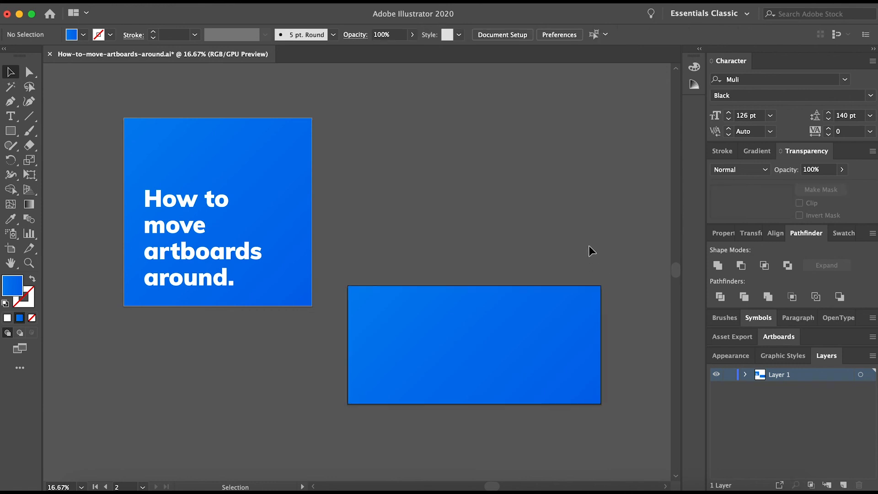